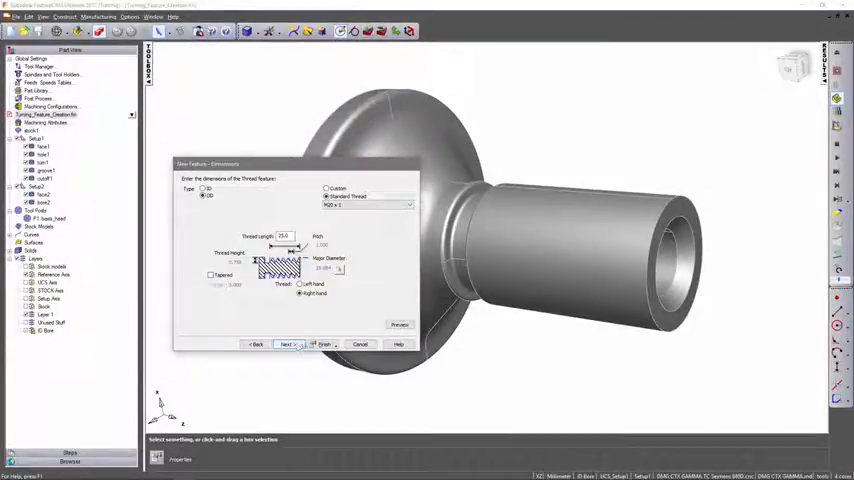
- Accept the external metric thread dimensions and advance to the Location page with the shaft preview
click(287, 344)
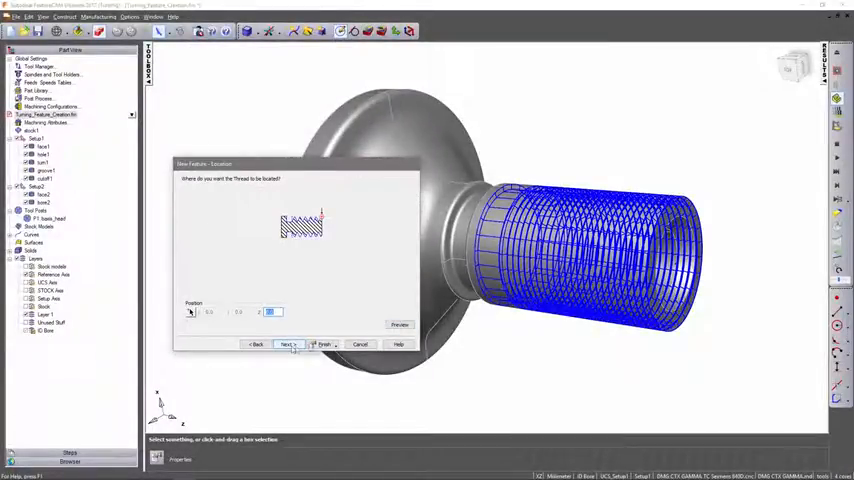